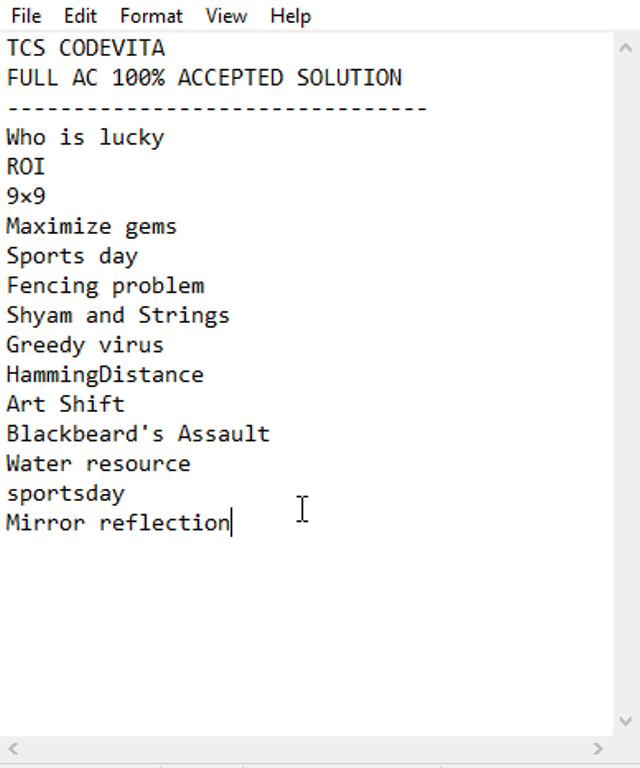
mouse_move(334, 498)
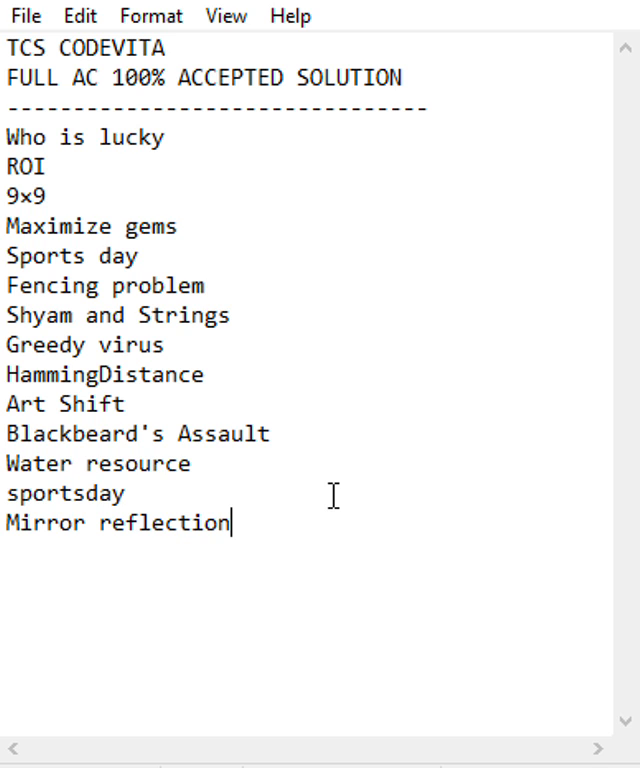
Select lines in the CodeVita list, including 'Who is lucky' and 'Sports day'.
key("ctrl+a")
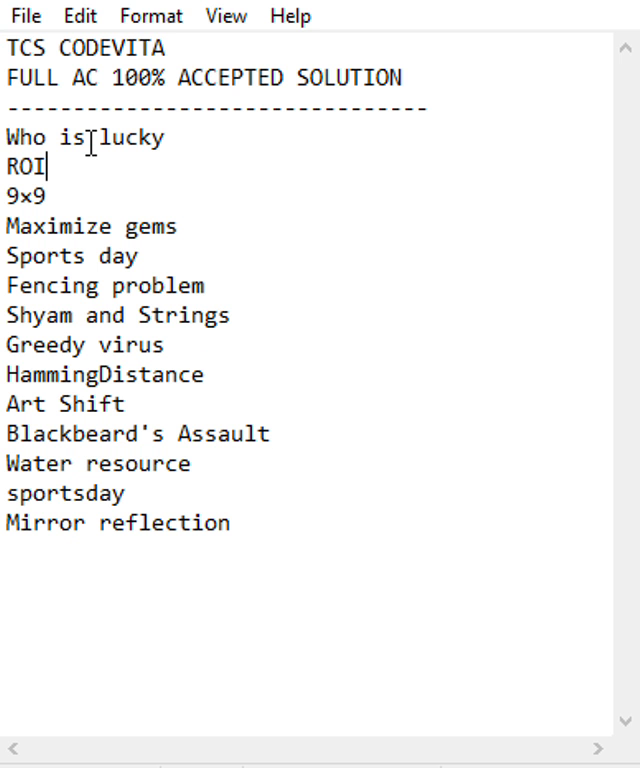
triple_click(80, 159)
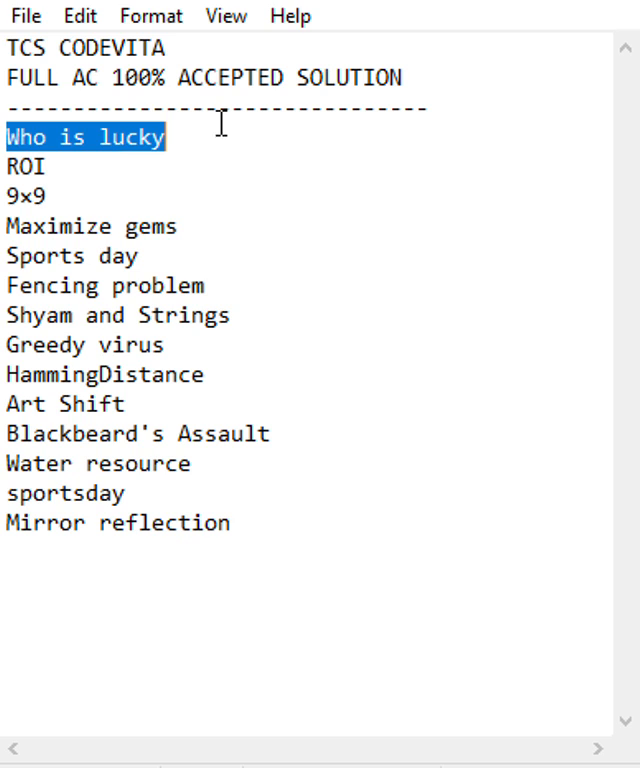
mouse_move(85, 146)
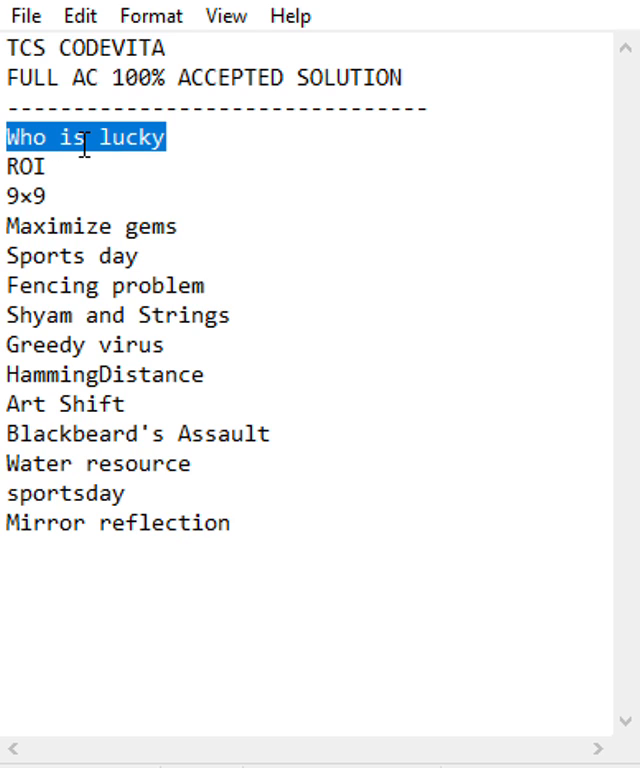
mouse_move(30, 147)
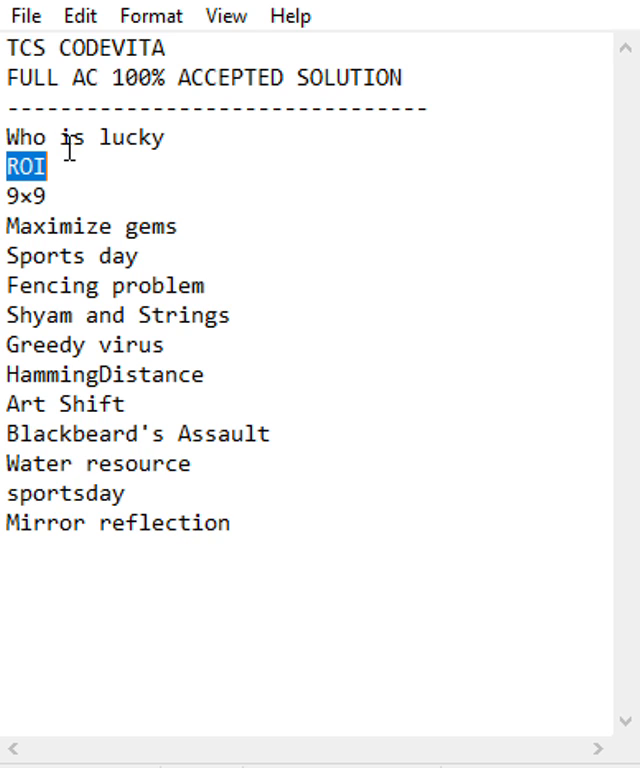
mouse_move(27, 170)
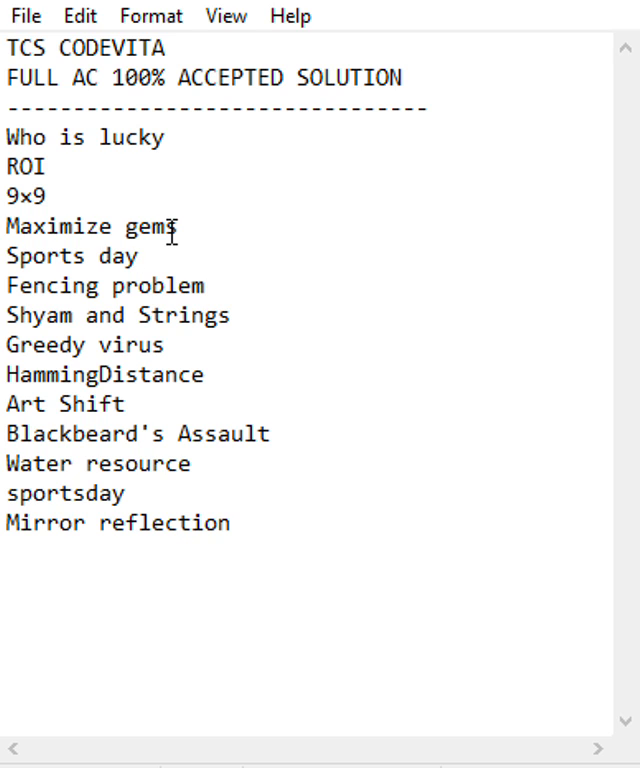
double_click(45, 256)
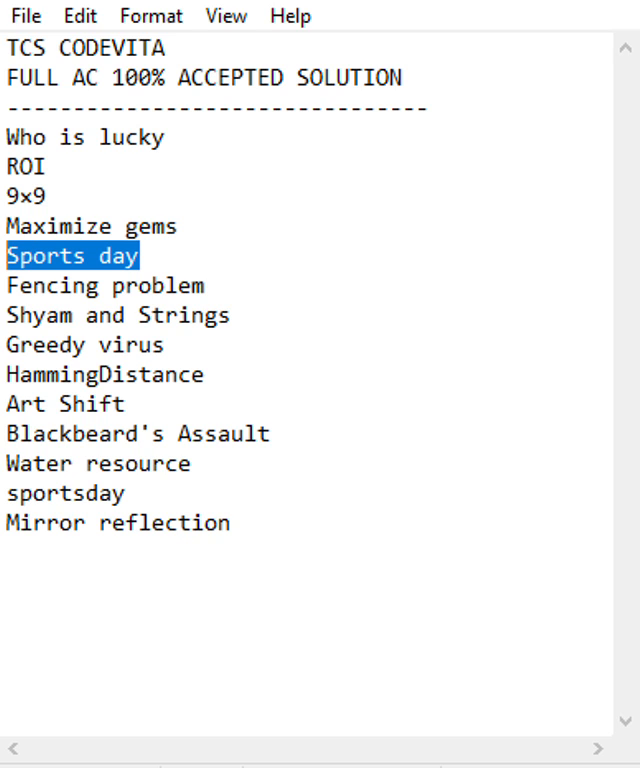
mouse_move(150, 255)
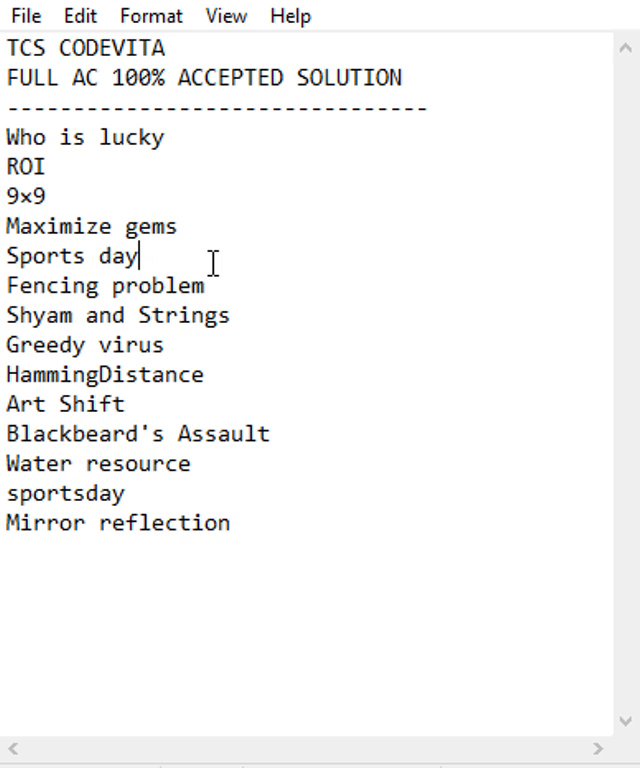
mouse_move(218, 272)
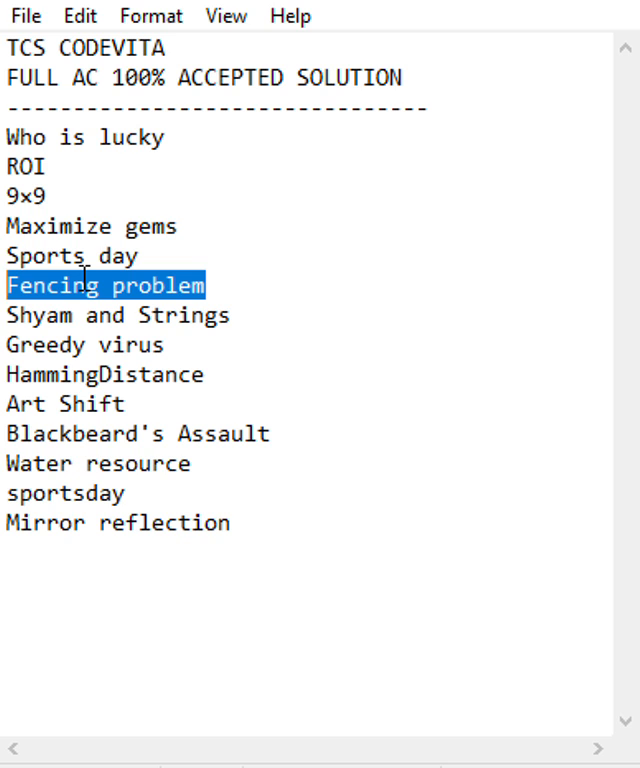
left_click(5, 344)
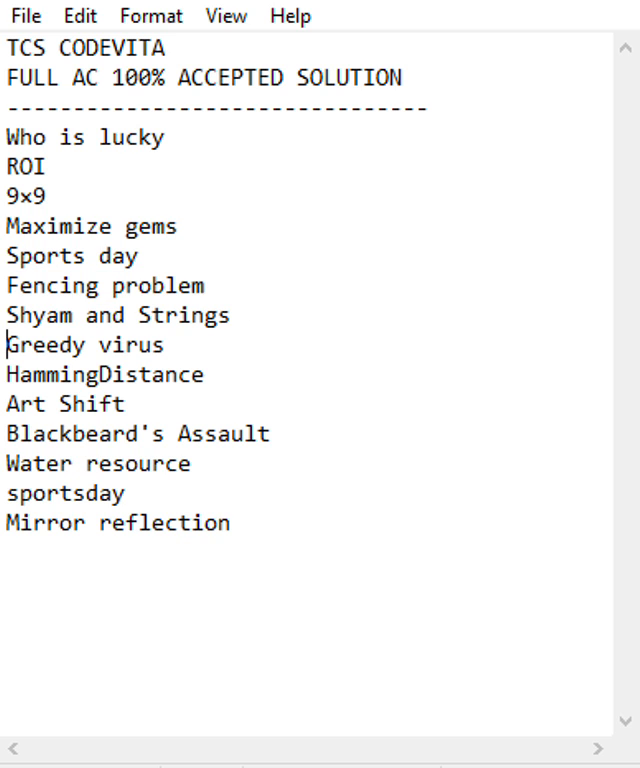
Delete the selected duplicate line, then select all text in the note.
double_click(113, 314)
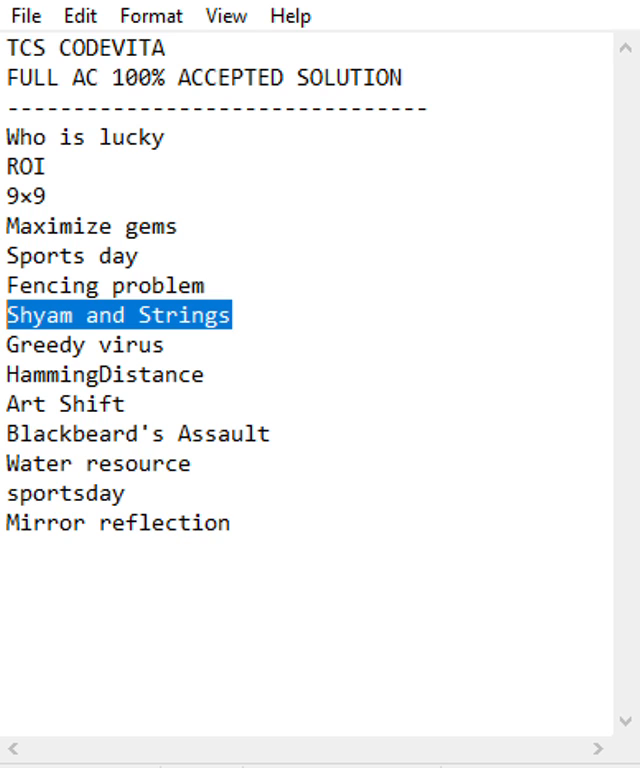
mouse_move(175, 330)
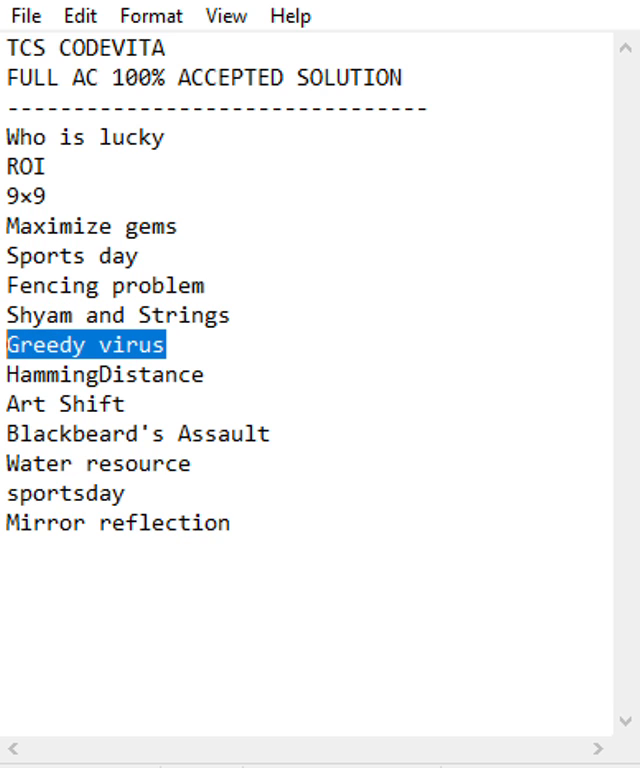
mouse_move(218, 364)
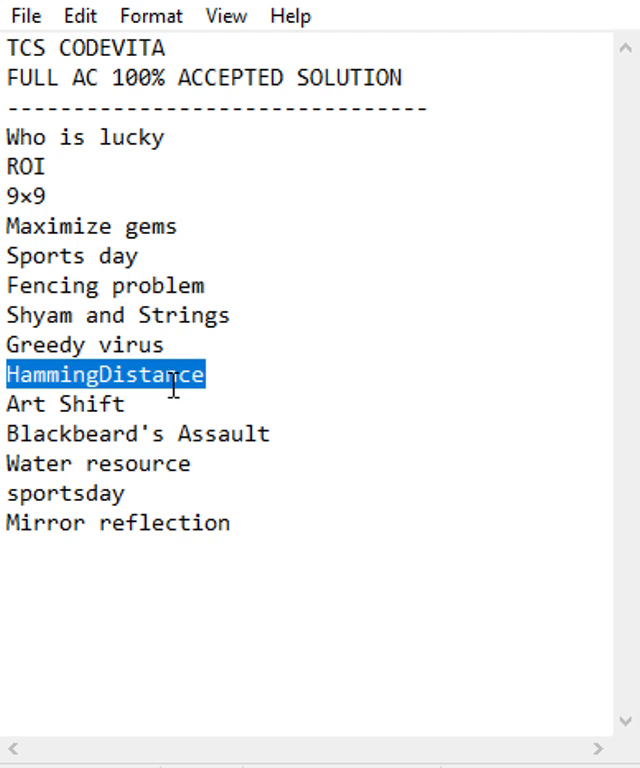
mouse_move(155, 403)
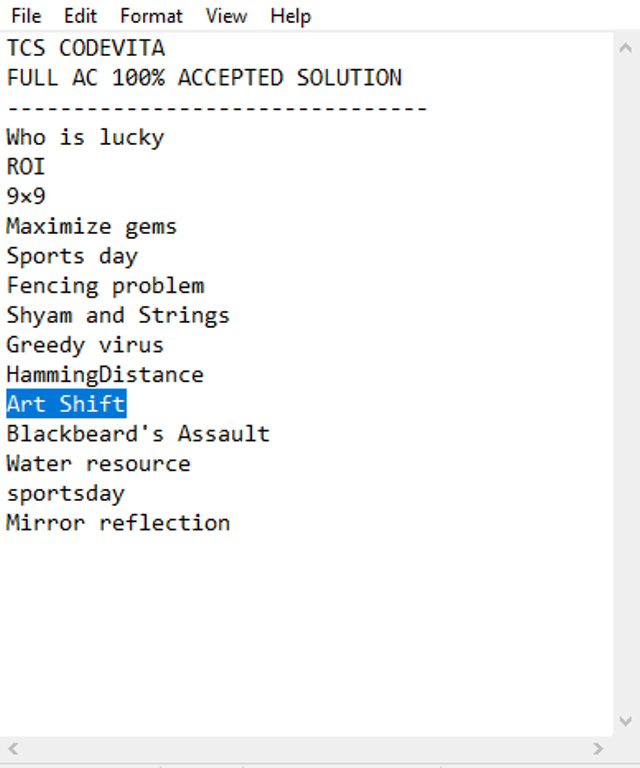
mouse_move(283, 421)
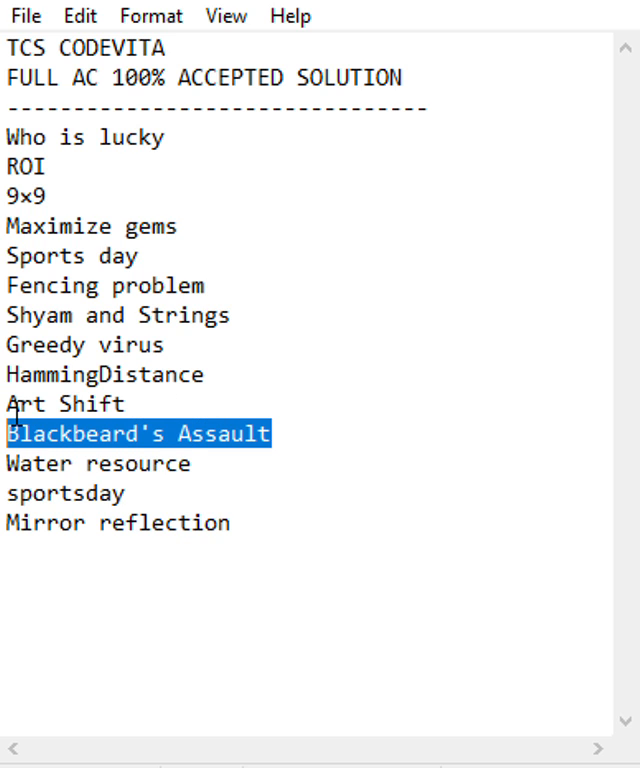
mouse_move(145, 476)
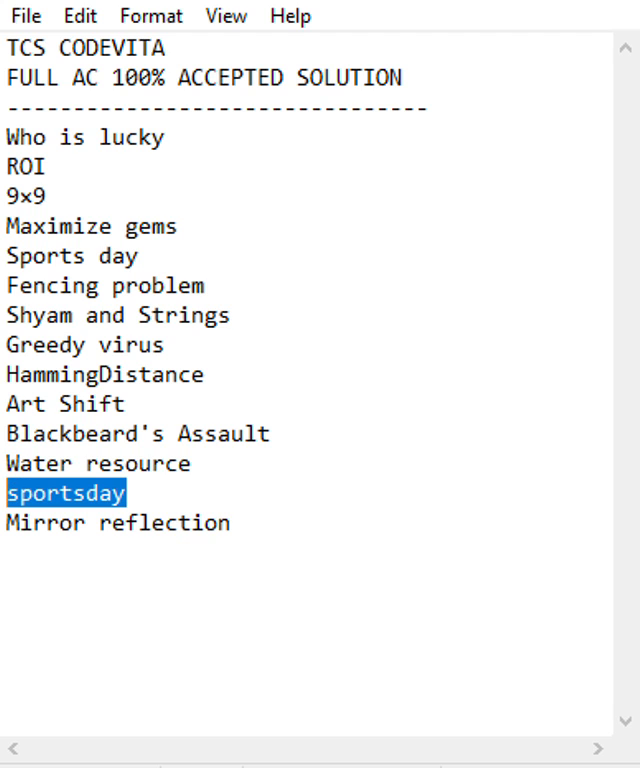
type("\\")
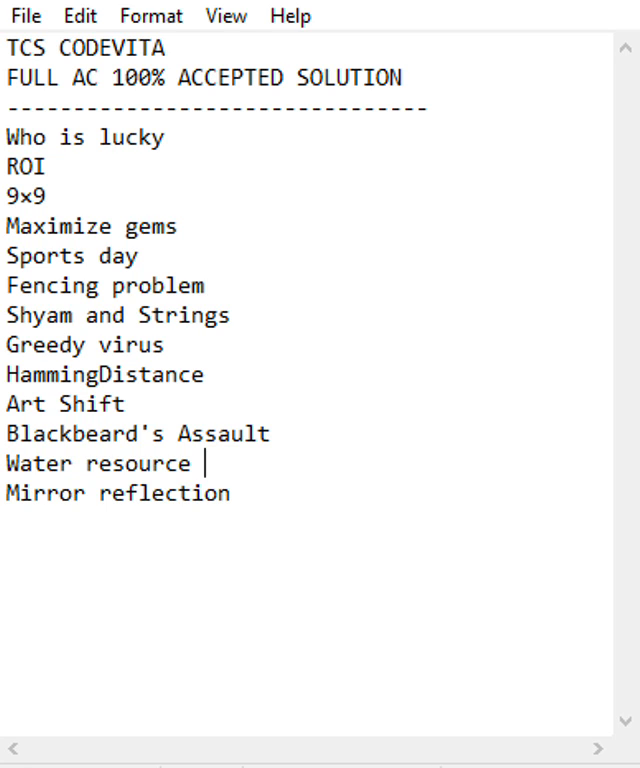
mouse_move(255, 492)
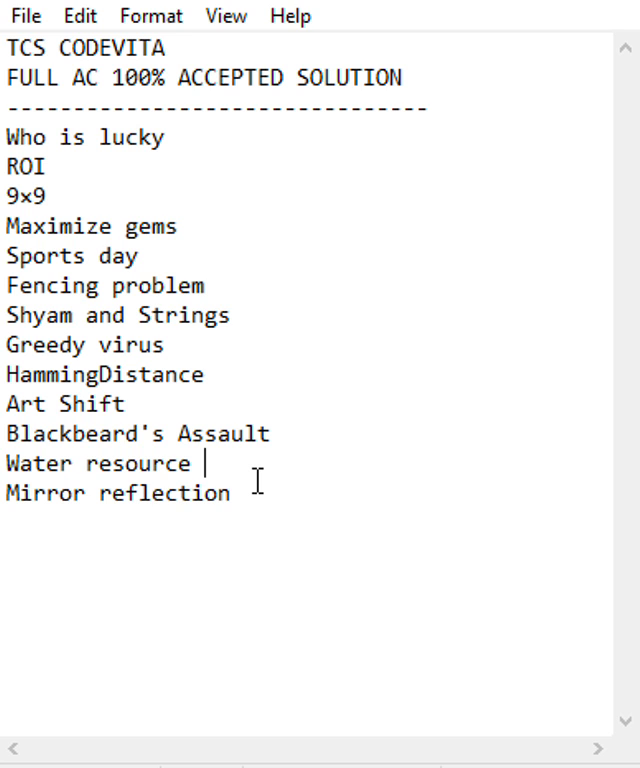
key("ctrl+a")
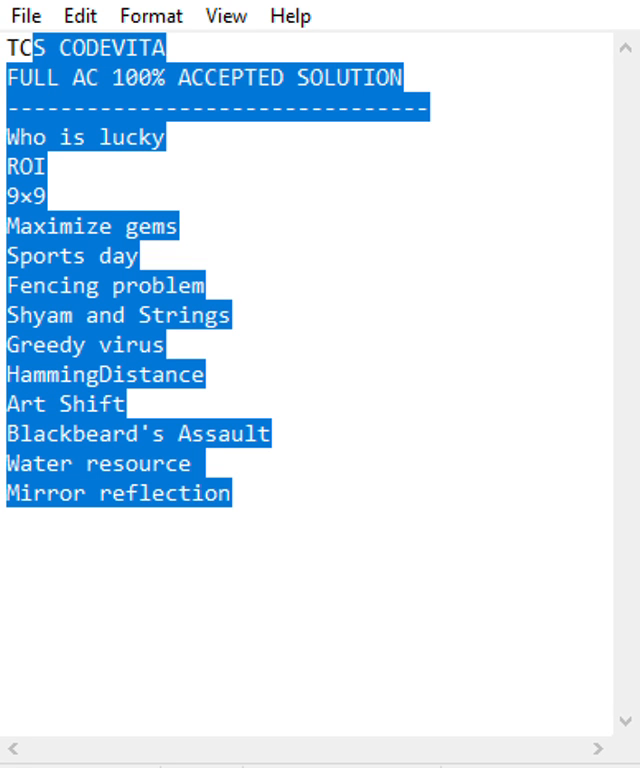